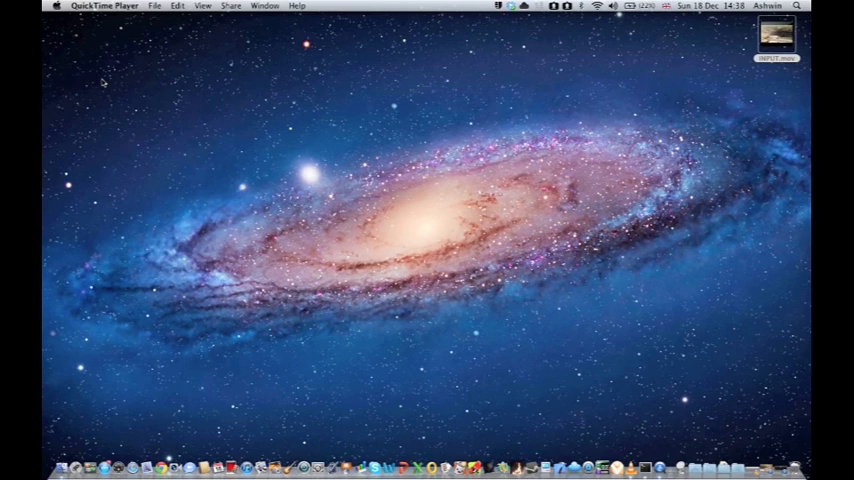
mouse_move(210, 120)
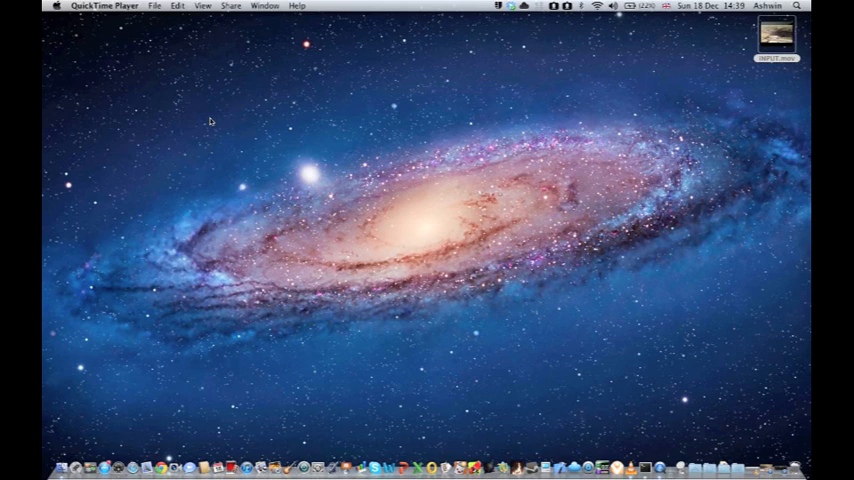
mouse_move(370, 184)
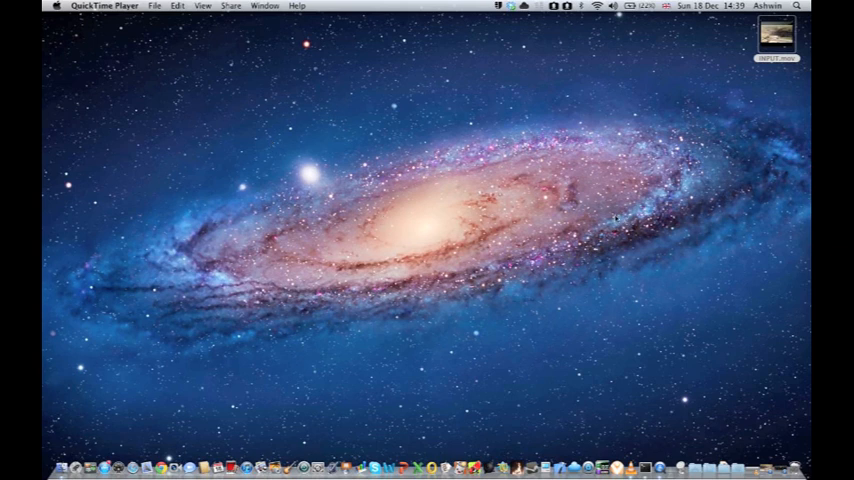
Open INPUT.MOV from the Desktop in QuickTime Player and start playback.
click(776, 36)
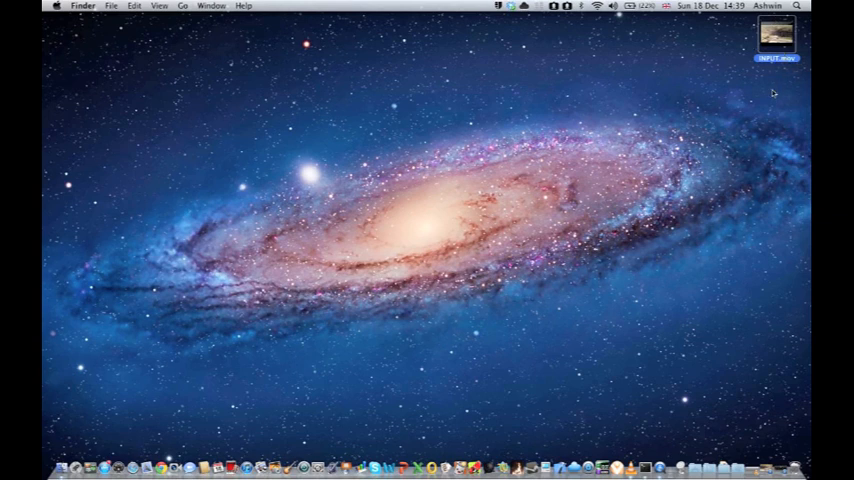
mouse_move(696, 308)
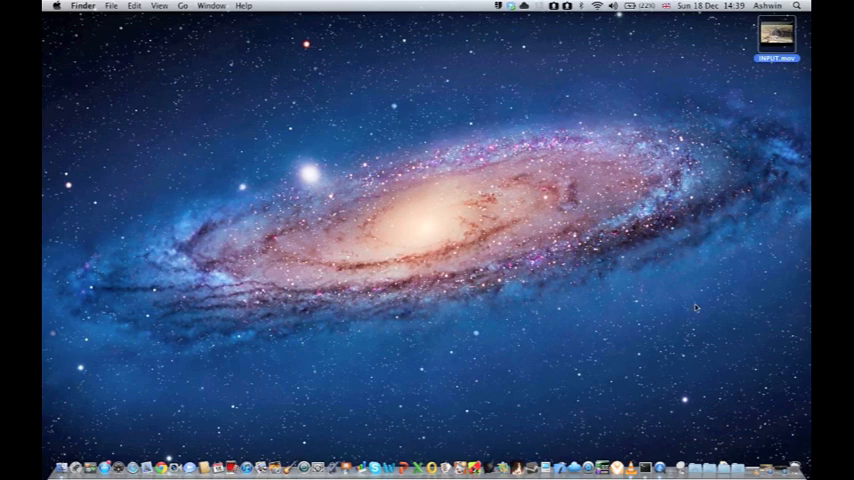
double_click(776, 36)
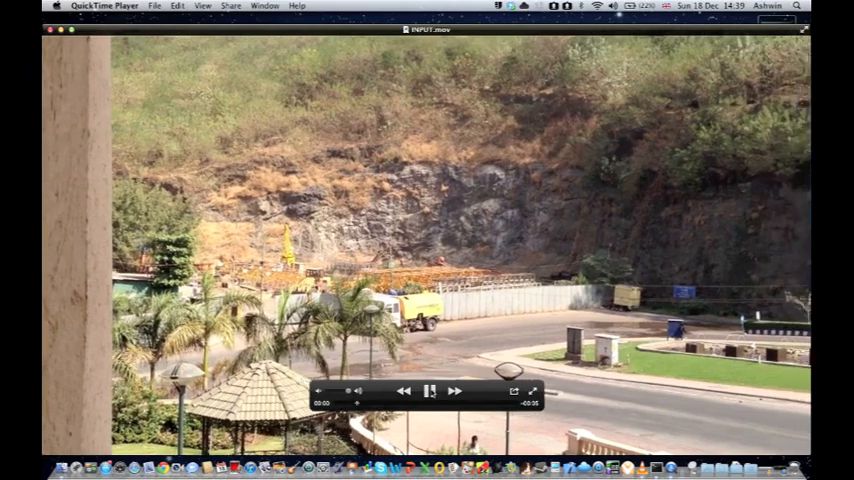
click(432, 392)
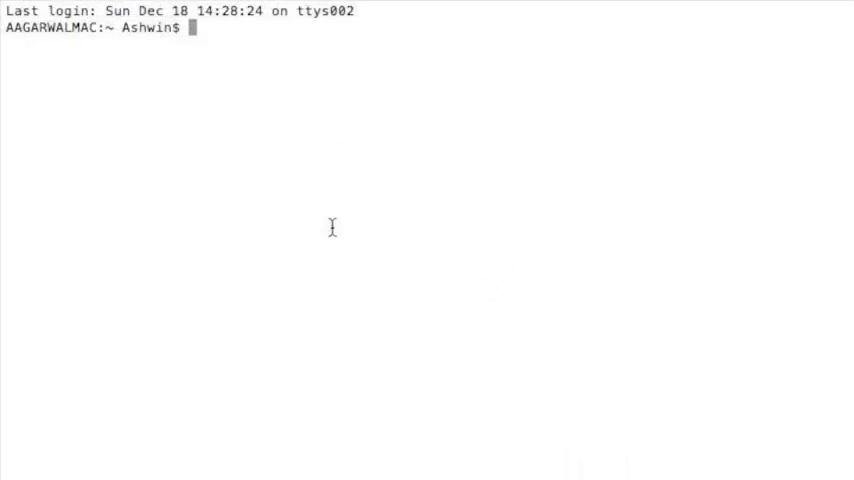
Change the shell's working directory to ~/Desktop.
text(cd)
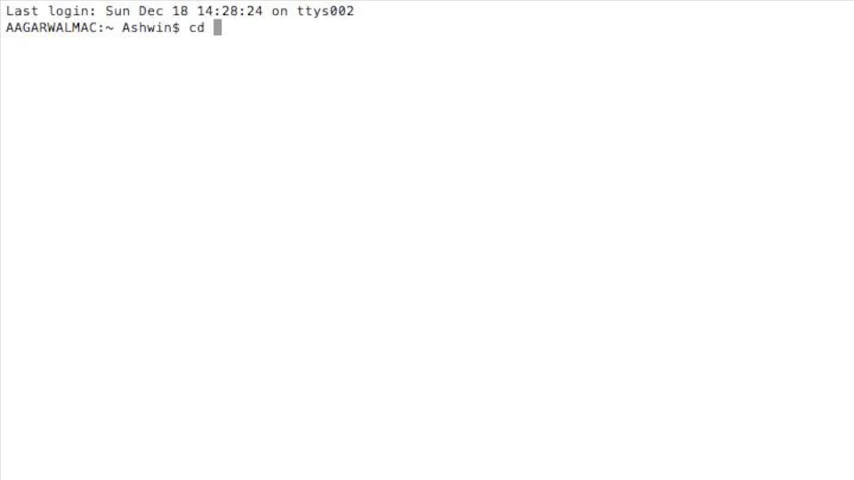
text(~/Desktop)
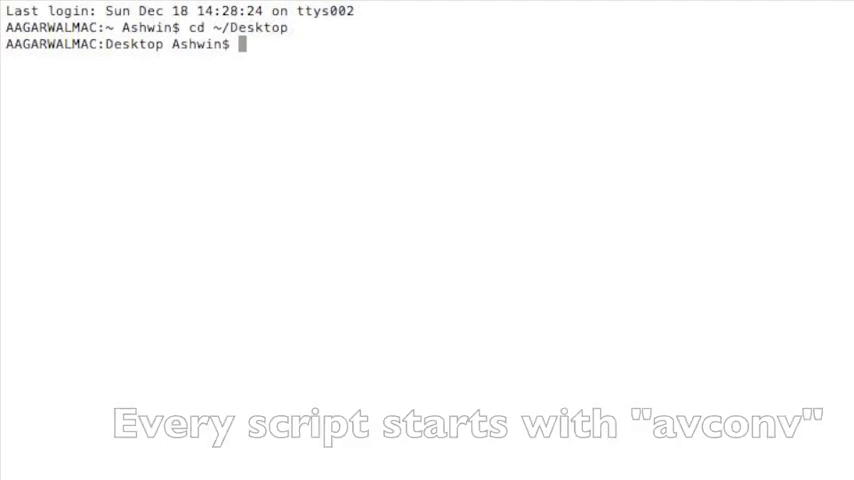
Begin an avconv command taking INPUT.MOV as its input file.
text(avconv)
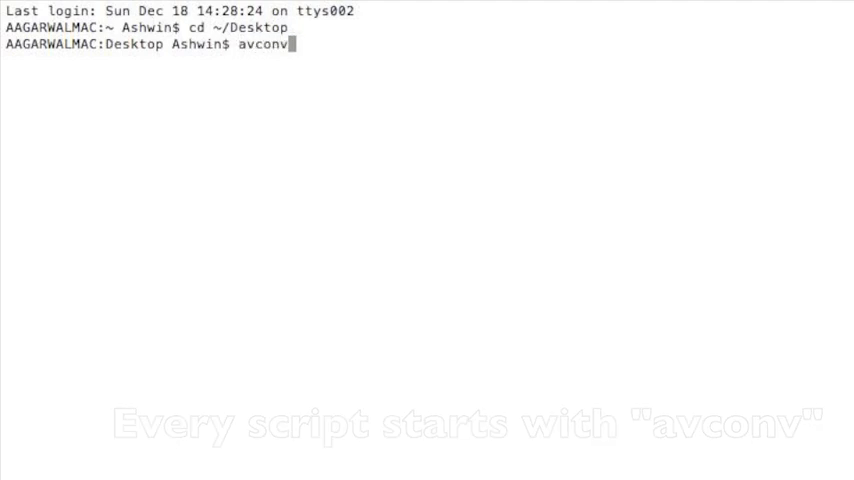
text(-i)
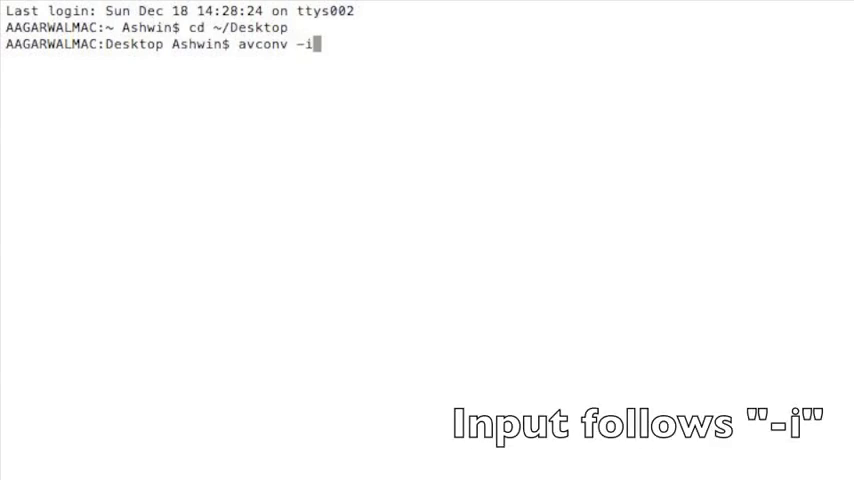
text(INPU)
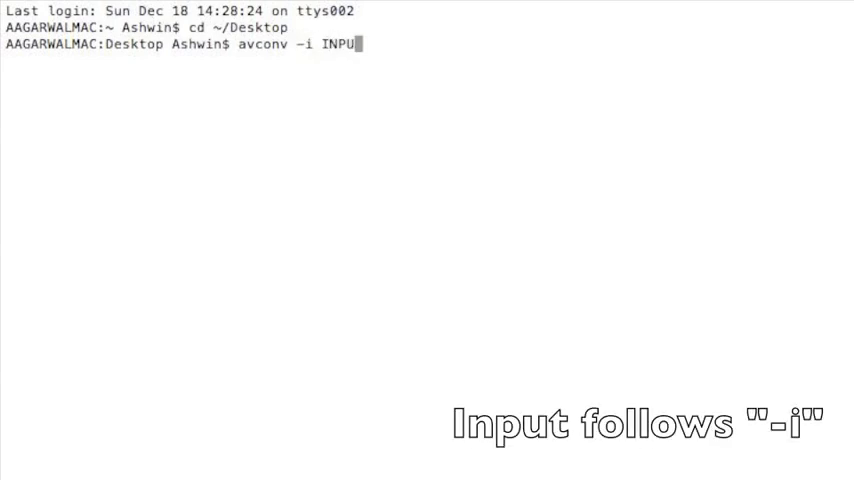
text(T.MOV)
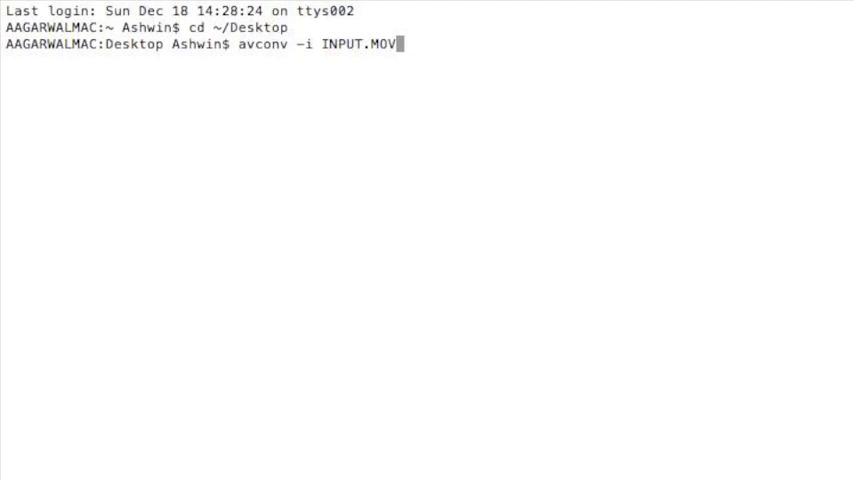
Set the video codec to libx264 with a 4m video bitrate, correcting the bitrate from 400k.
text(-)
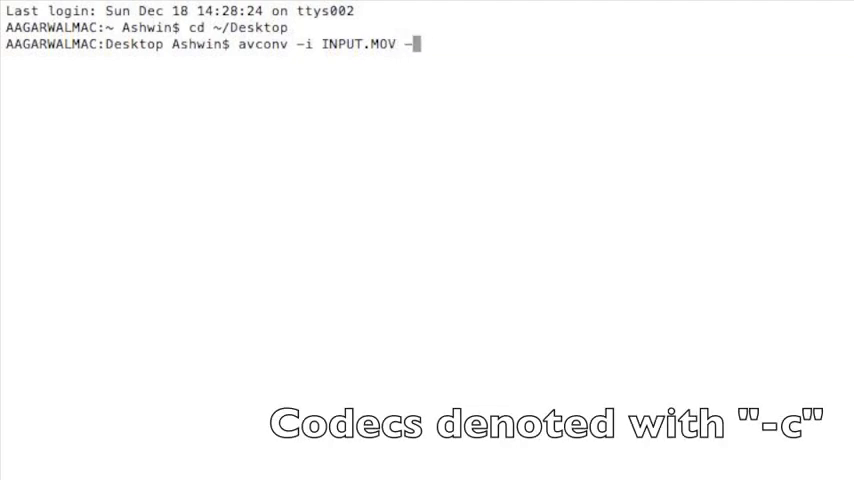
text(c)
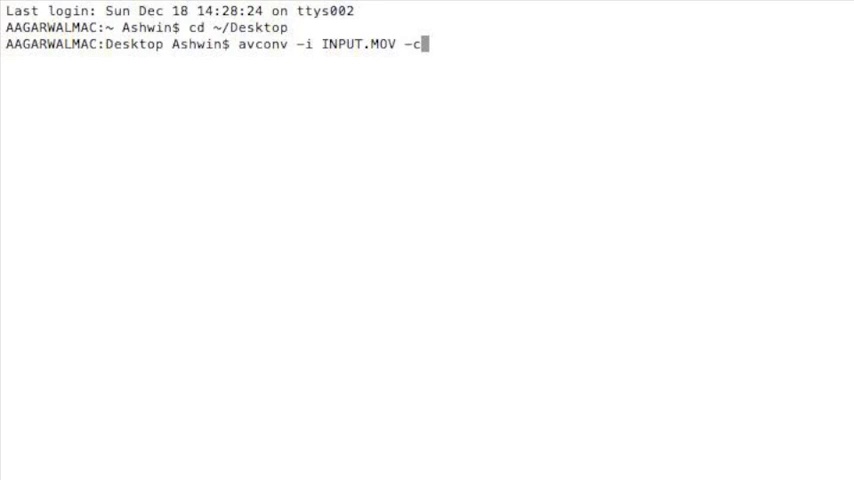
text(:)
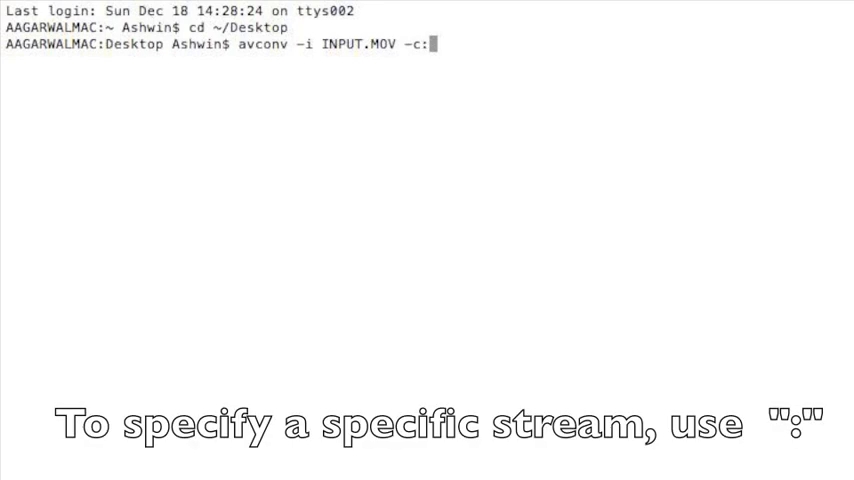
text(v)
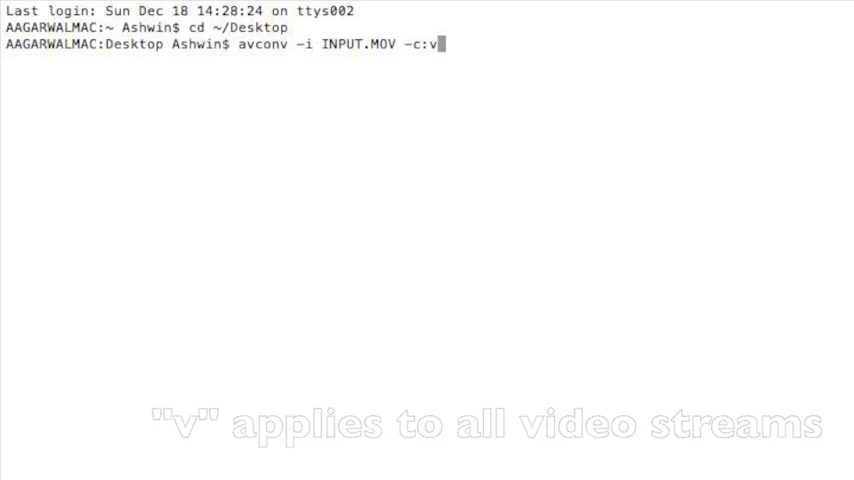
text(lib)
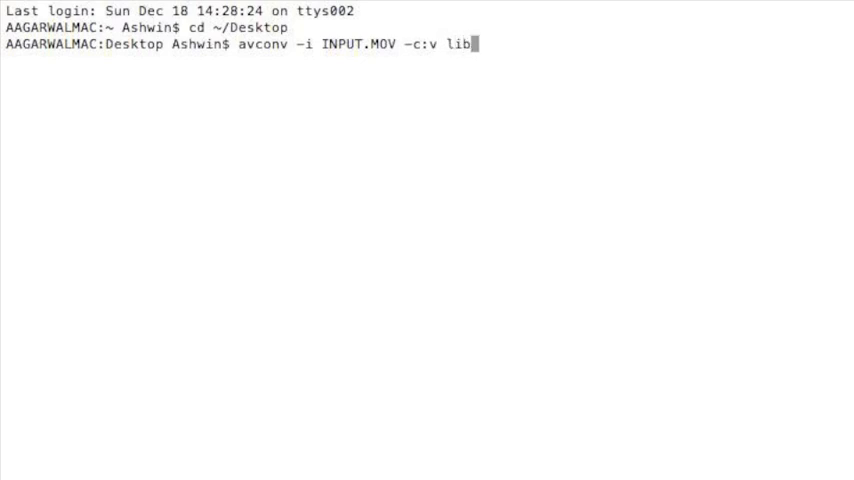
text(x264)
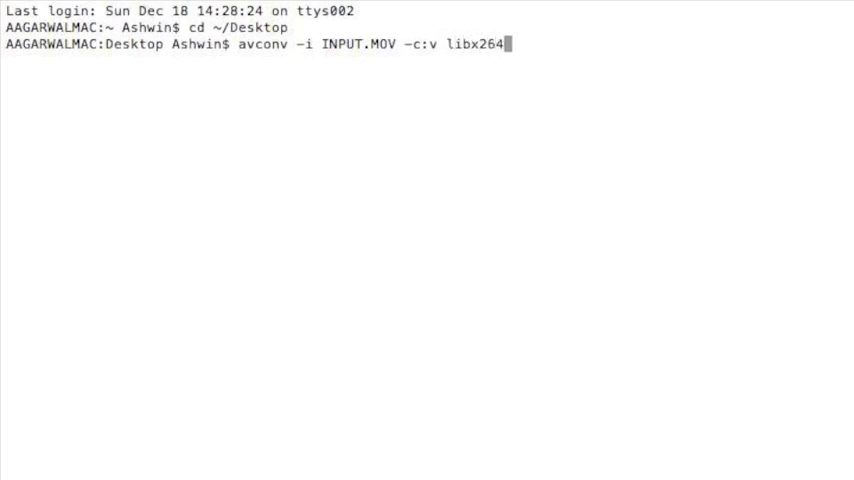
text(-)
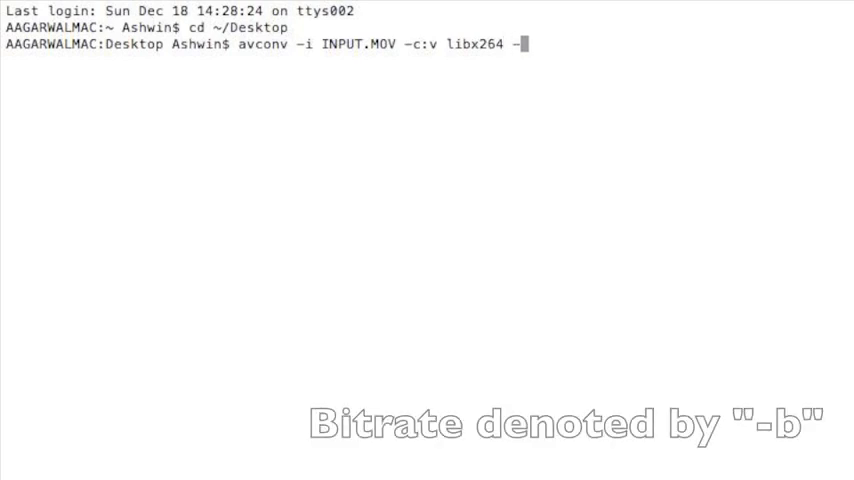
text(b:v)
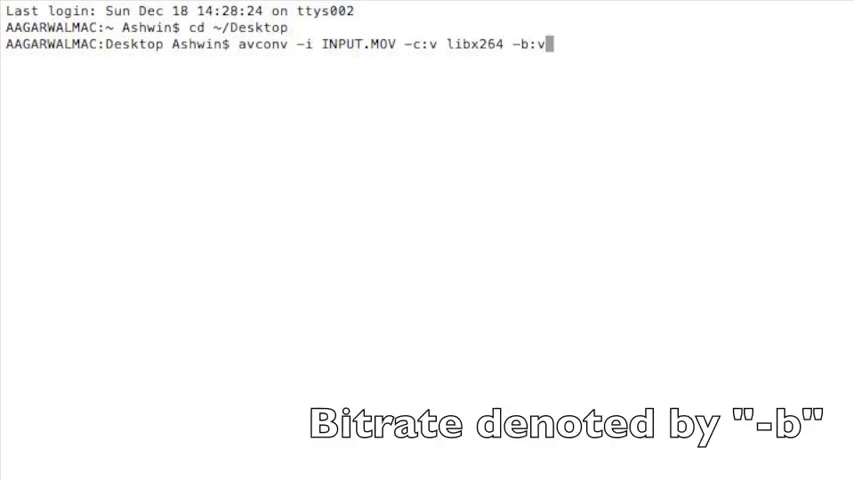
text(400)
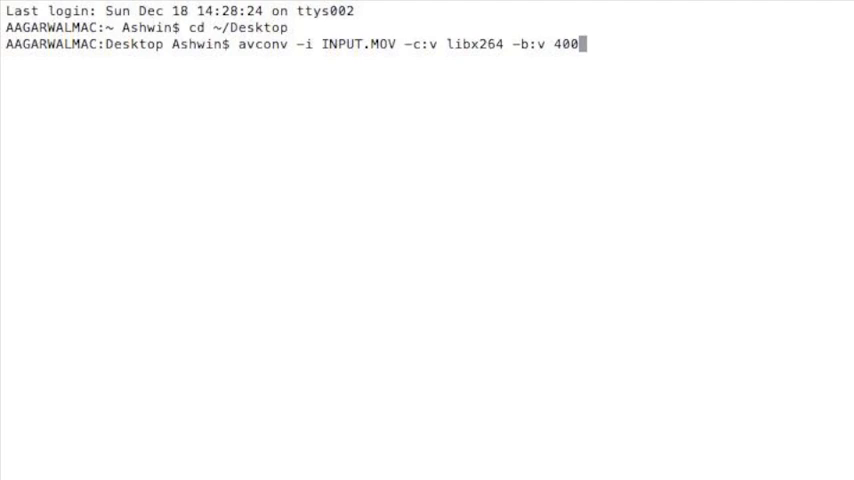
text(k)
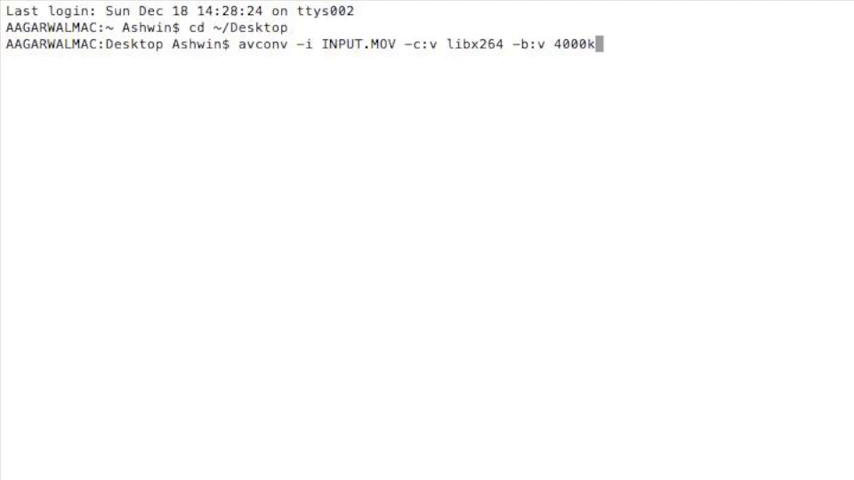
key(BackSpace)
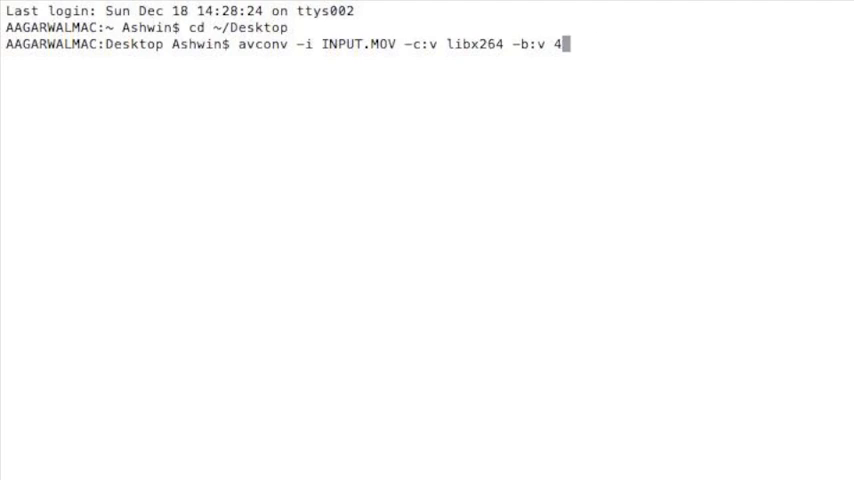
text(m)
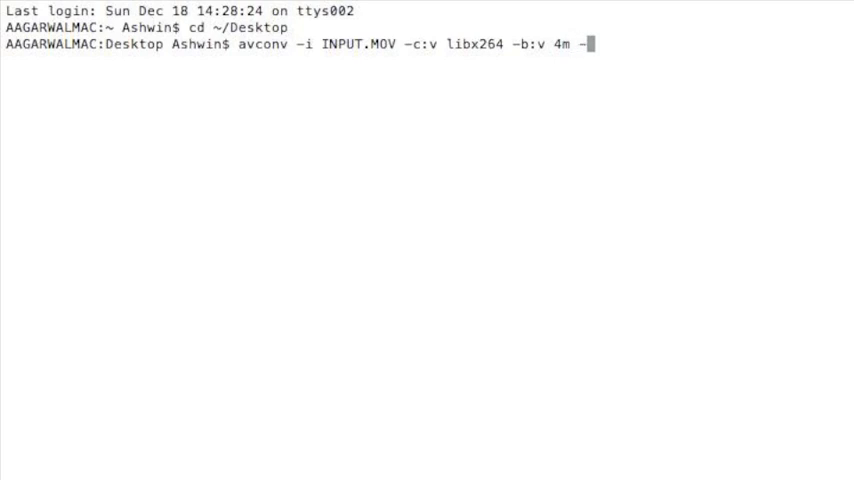
Add the x264 'slower' encoding preset to the command.
text(-pr)
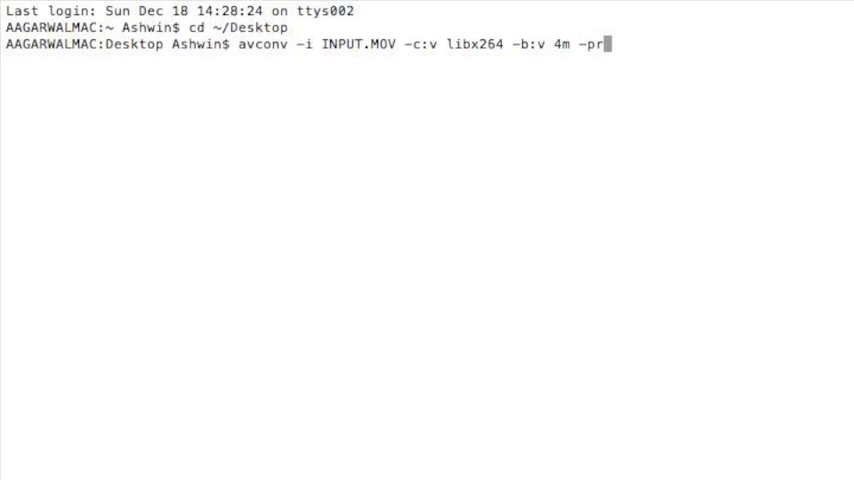
text(eset)
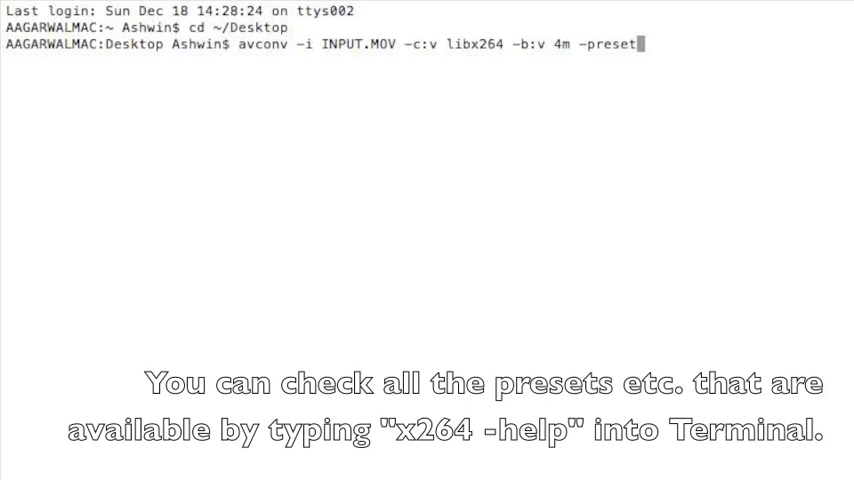
text(slo)
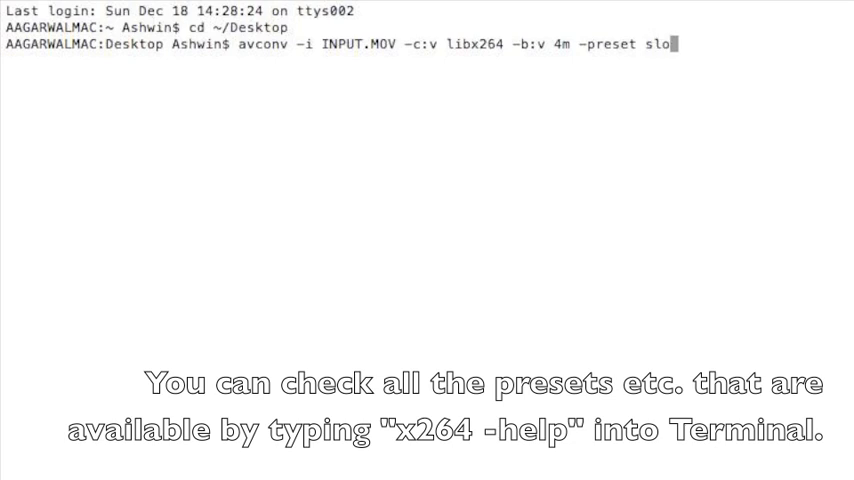
text(w)
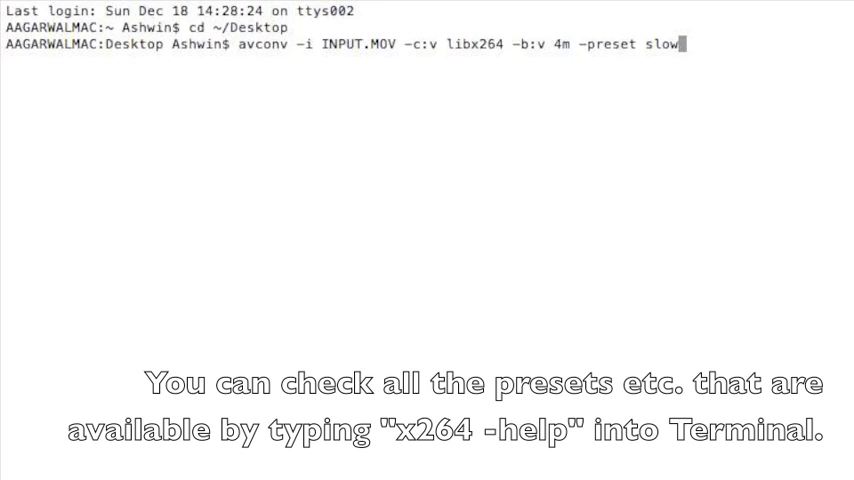
text(e)
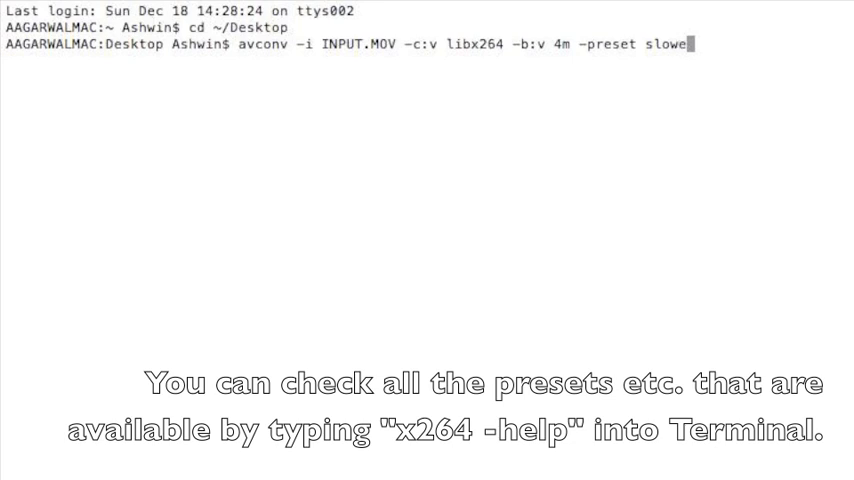
text(r)
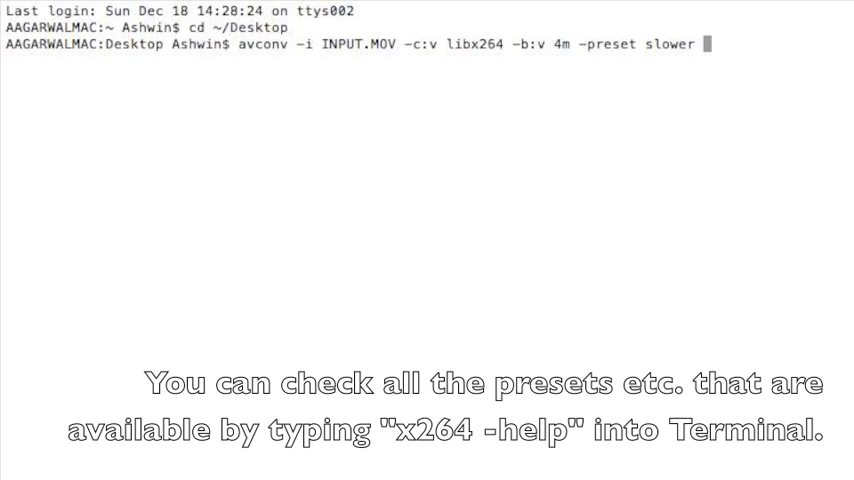
Add film tuning, briefly trying 'animation' before settling on film.
text(-tune fil)
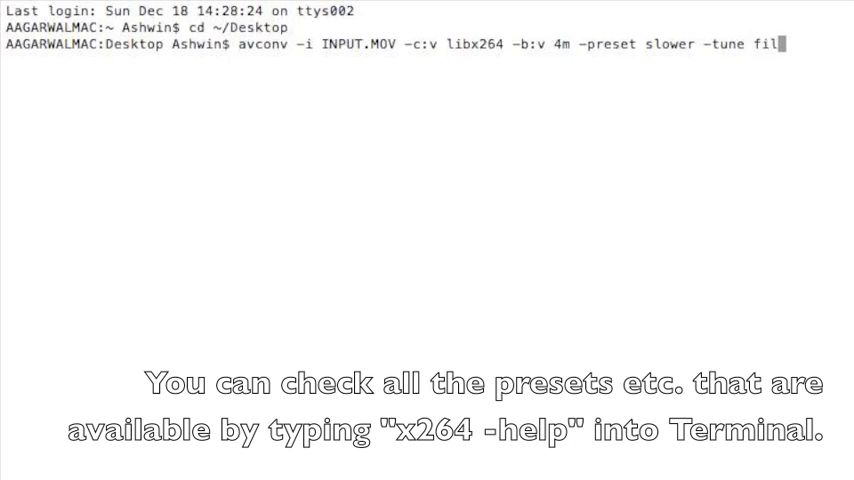
text(m)
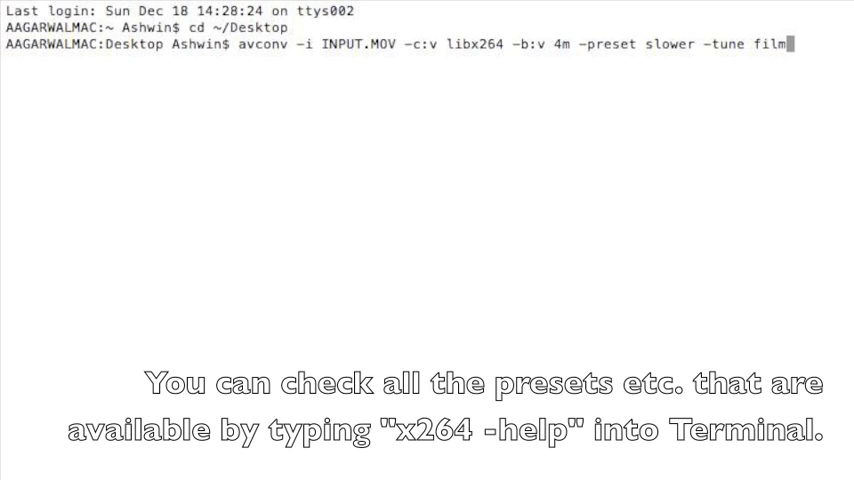
key(BackSpace)
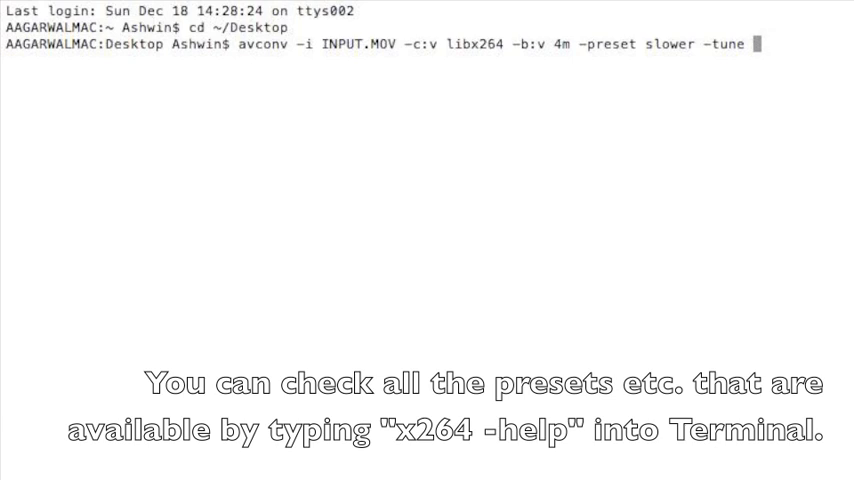
text(animation)
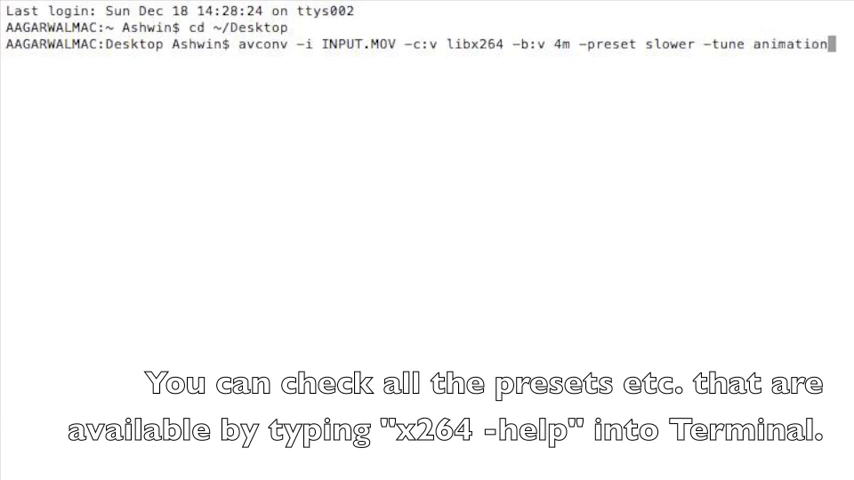
key(Backspace)
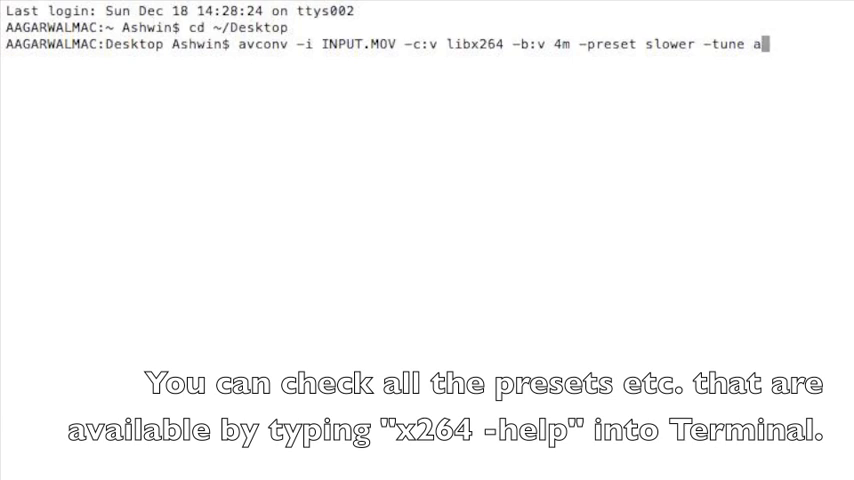
text(film -c:)
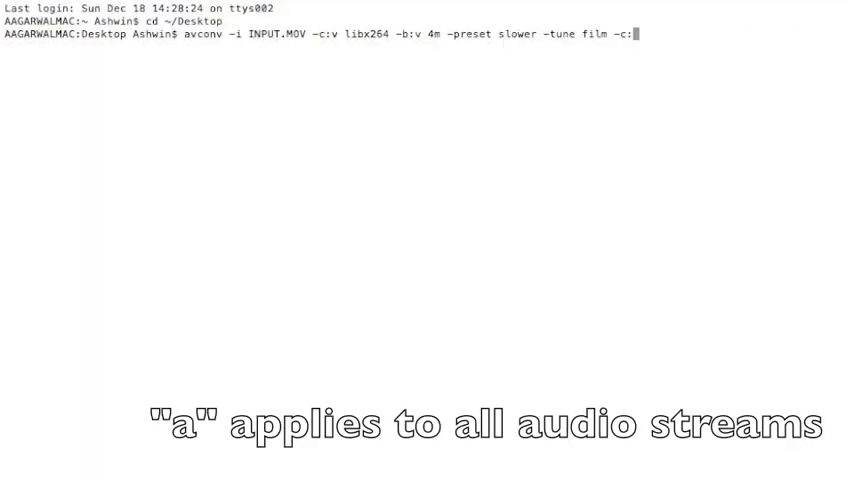
Set the audio codec to libvorbis at a 128k audio bitrate.
text(a l)
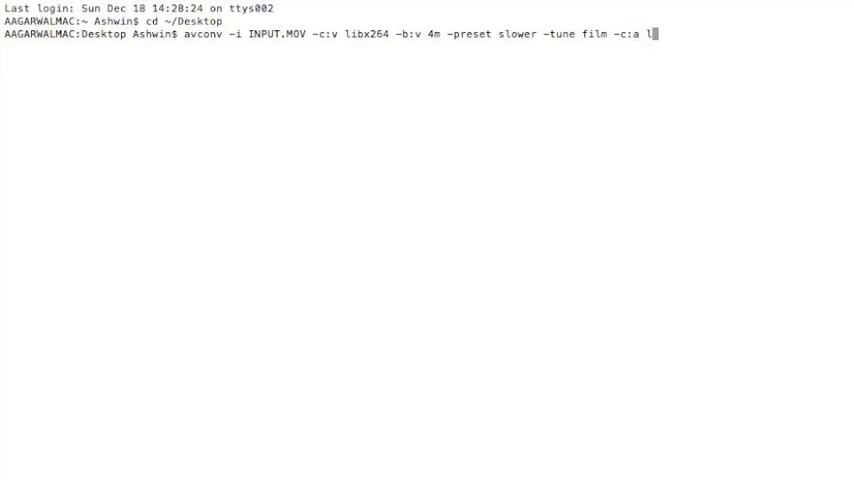
text(ibvorbis)
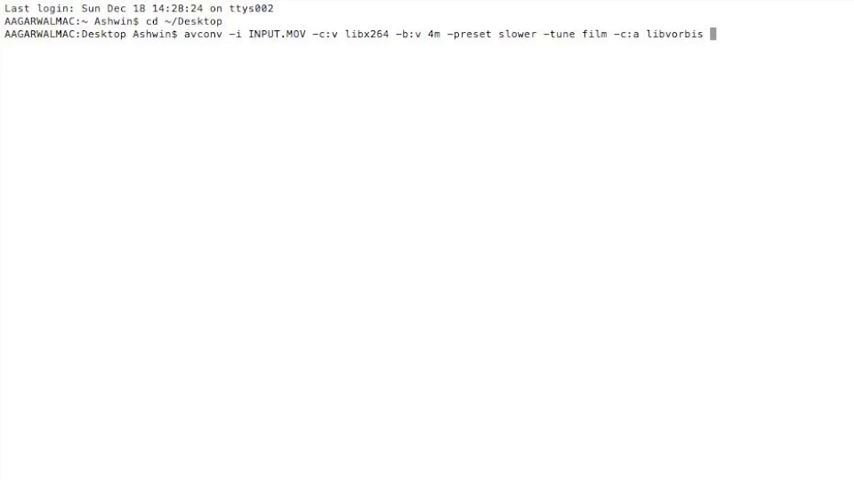
text(b:)
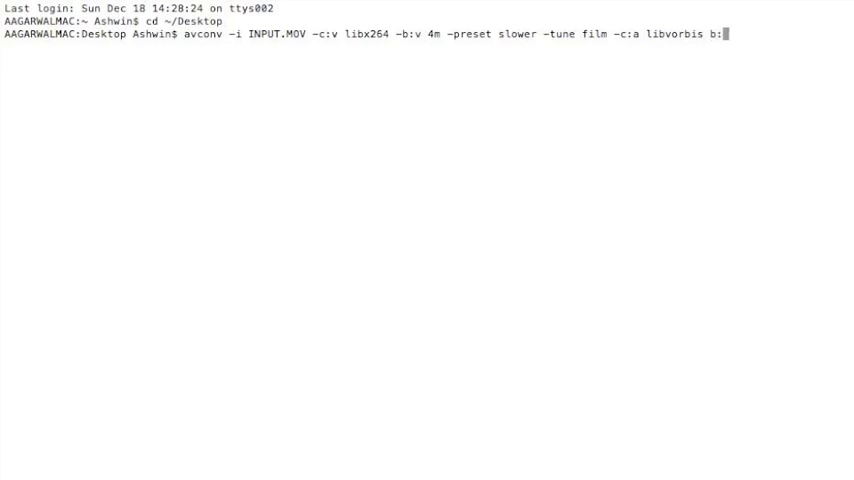
key(Backspace)
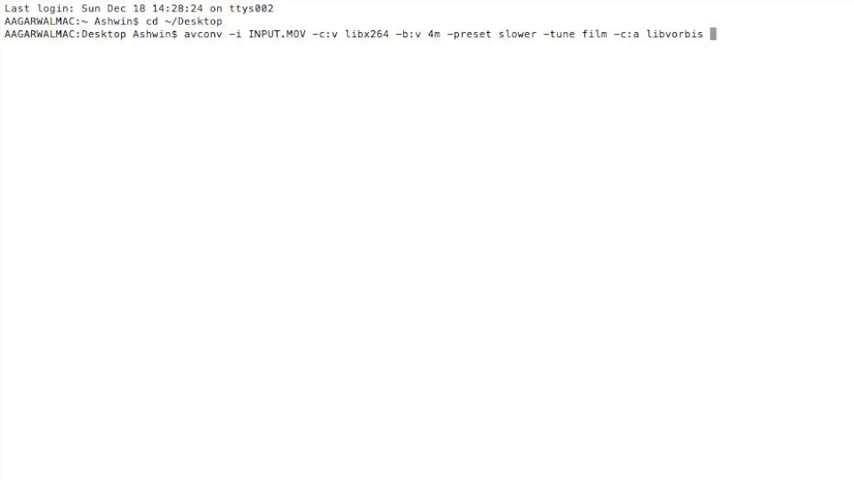
text(-b:a 12)
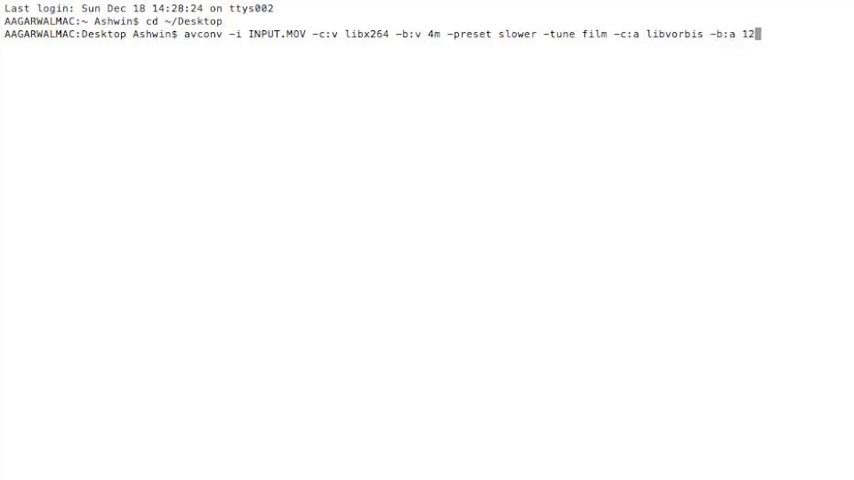
text(8k)
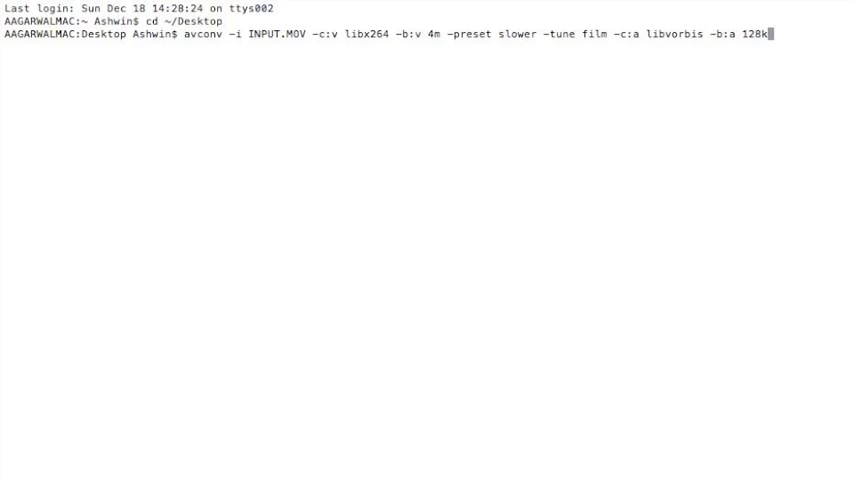
Begin naming the output file OUTPUT on the command line.
text(O)
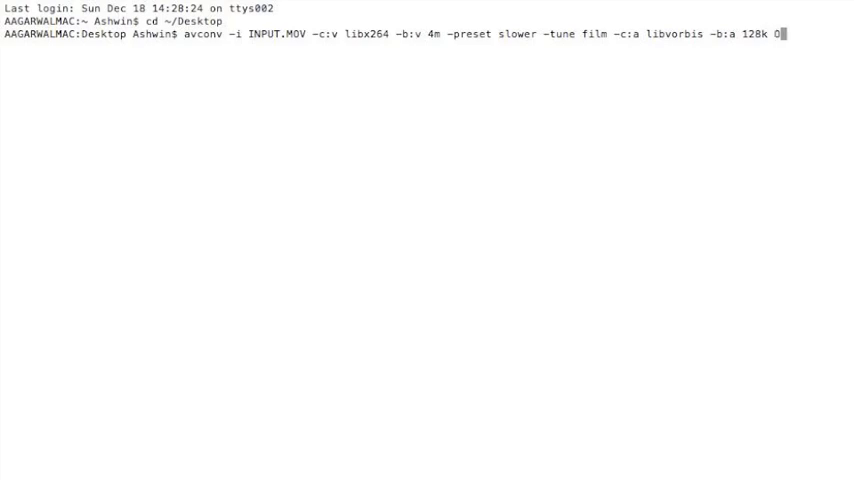
text(UTP)
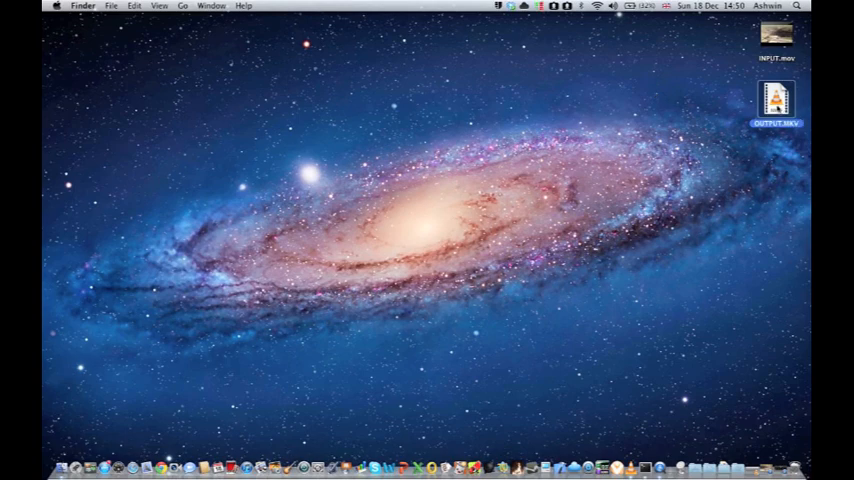
Open the newly encoded output MKV from the Desktop to check it.
double_click(776, 104)
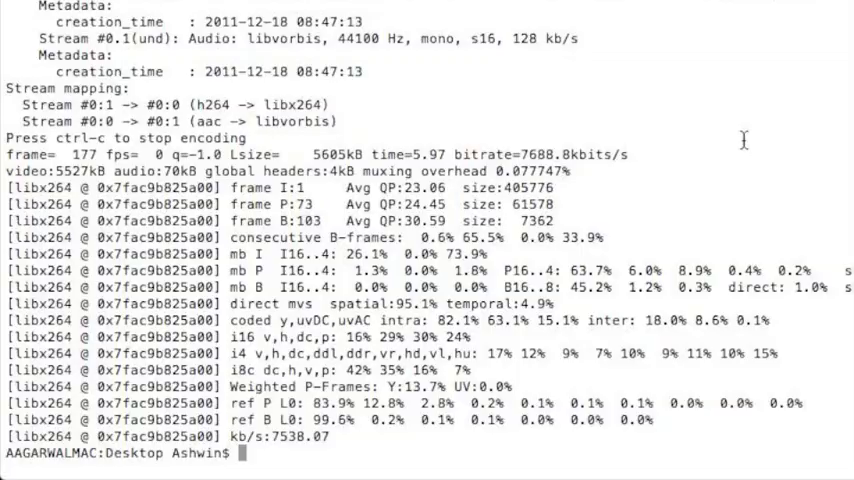
Start a second avconv command on INPUT.MOV with libx264 video at 4m bitrate.
text(avconv -)
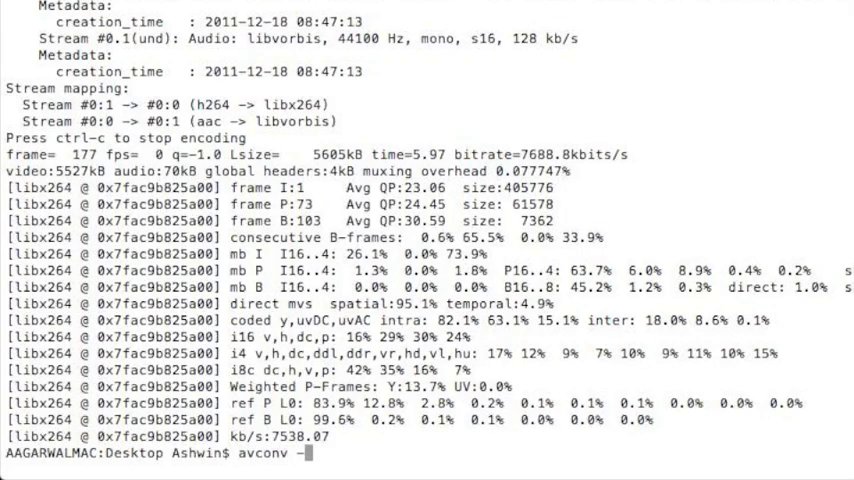
text(i)
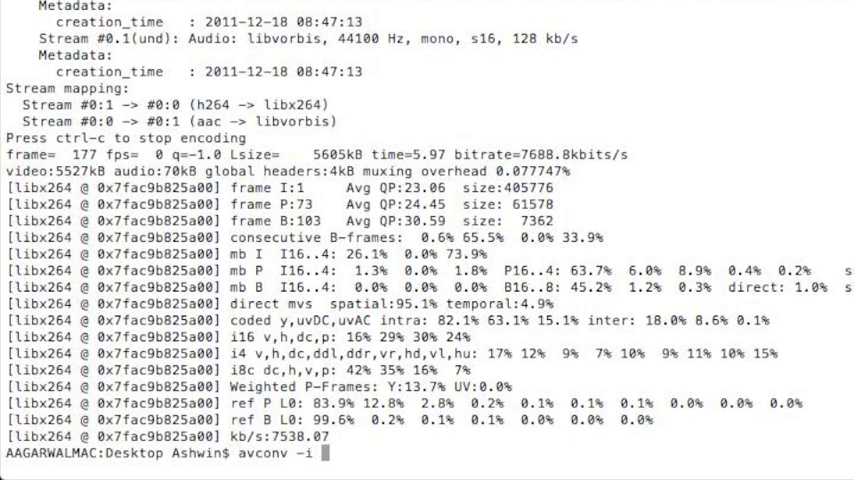
text(INPUT.MOV)
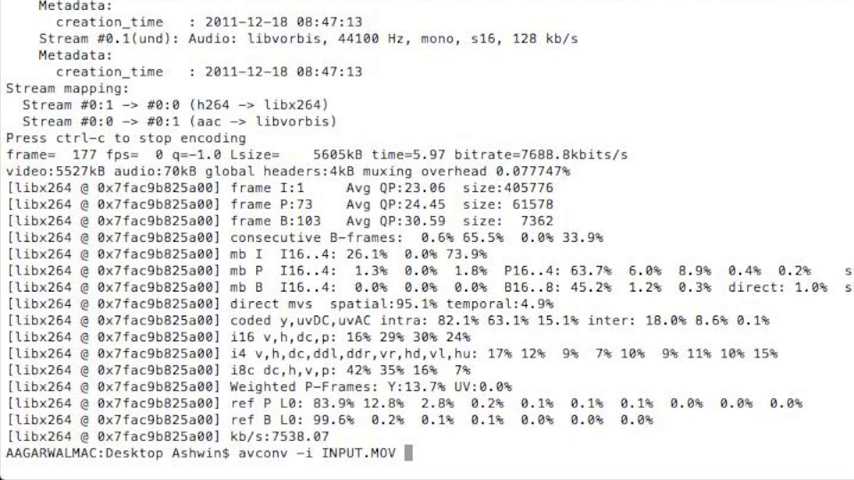
text(-c:v)
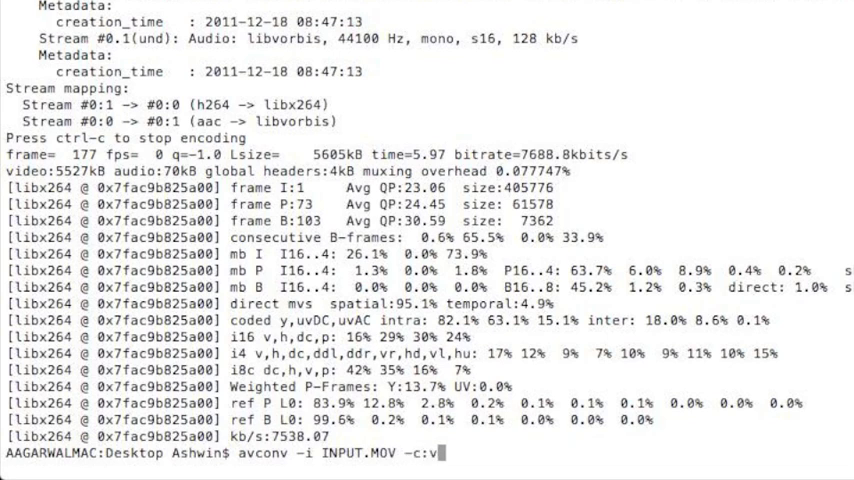
text(libx264)
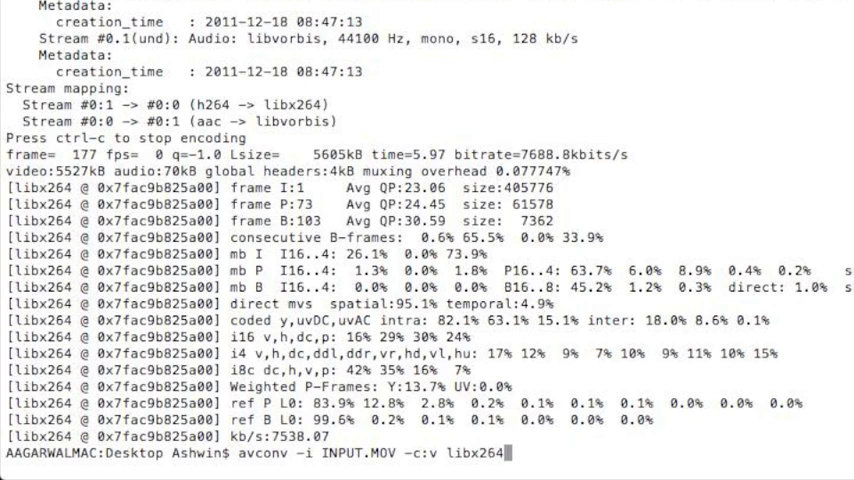
text(-b)
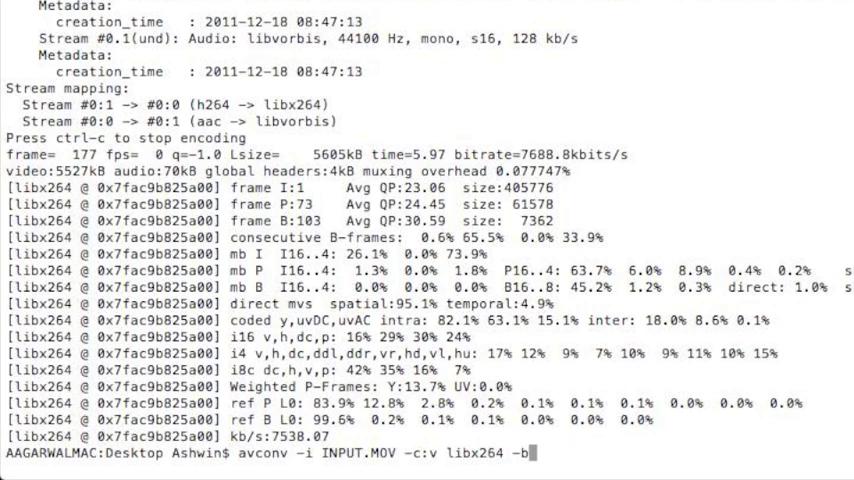
text(:v)
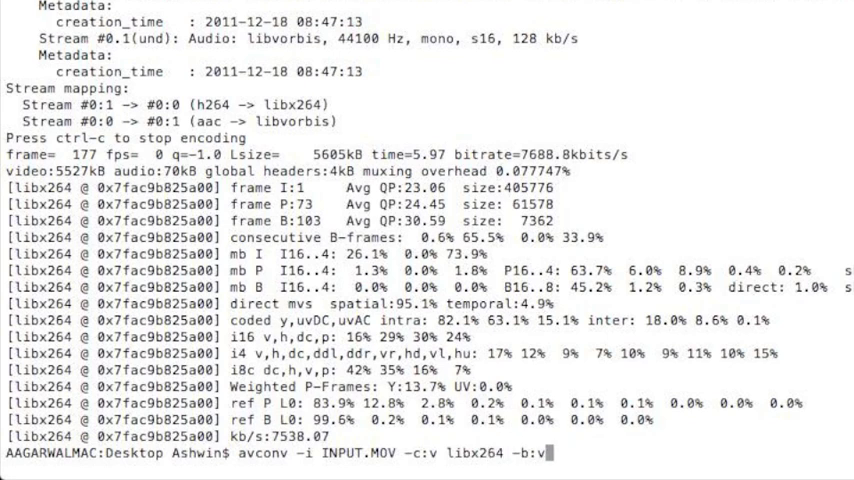
text(4m)
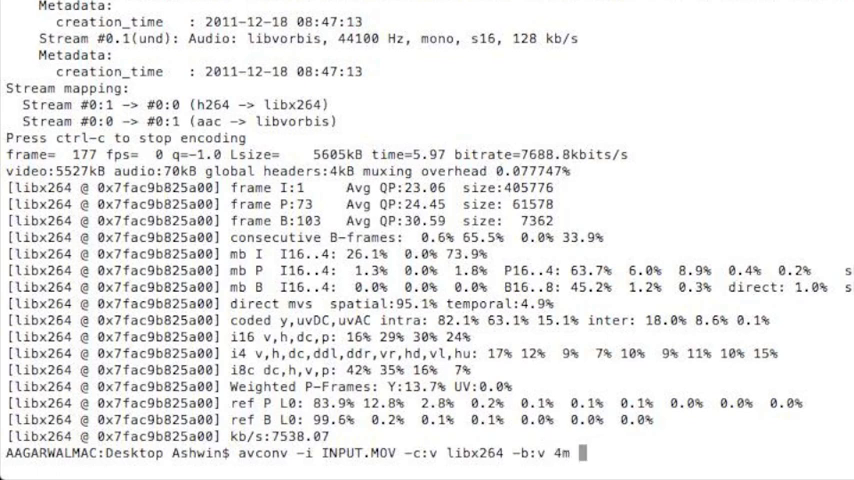
Set the audio codec to libvorbis at 128k.
text(-c:a)
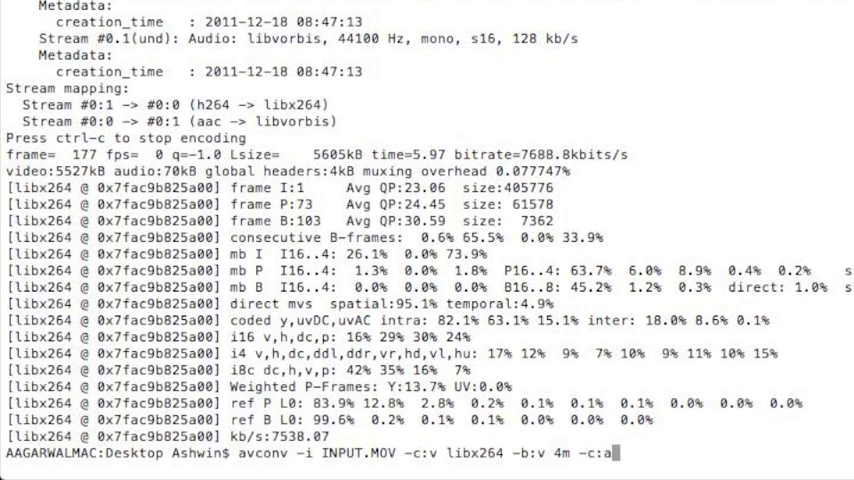
text(libvorbis)
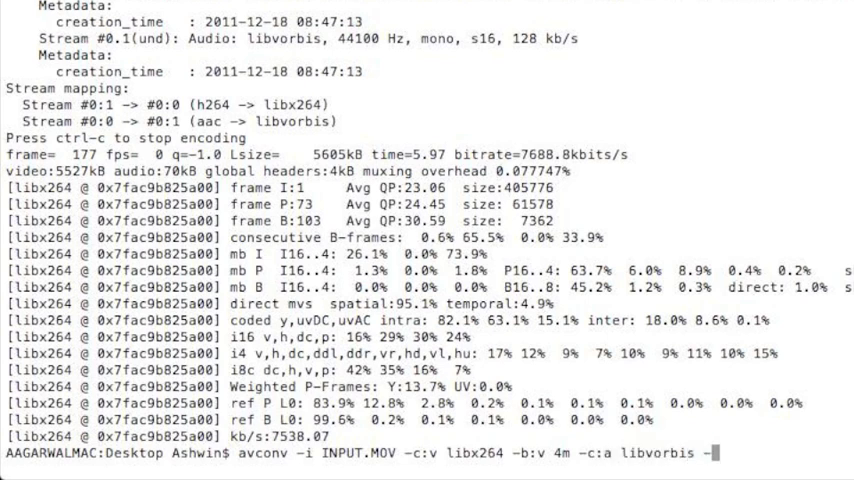
text(-b:a)
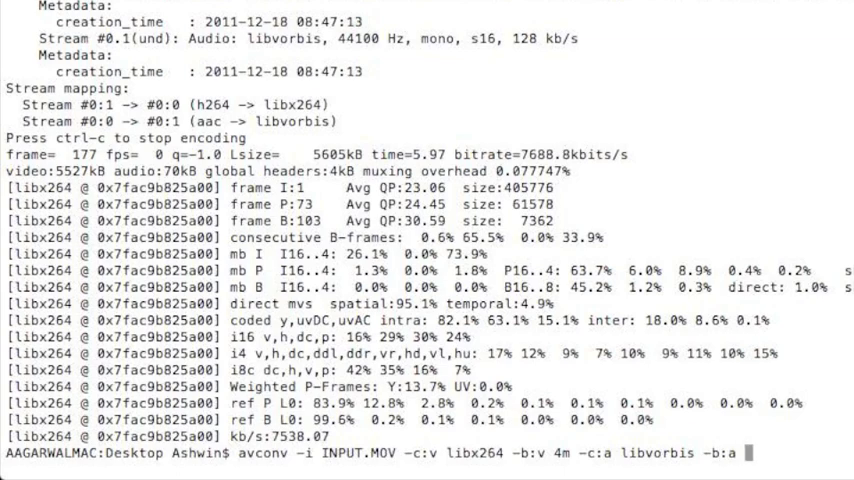
text(128k -s)
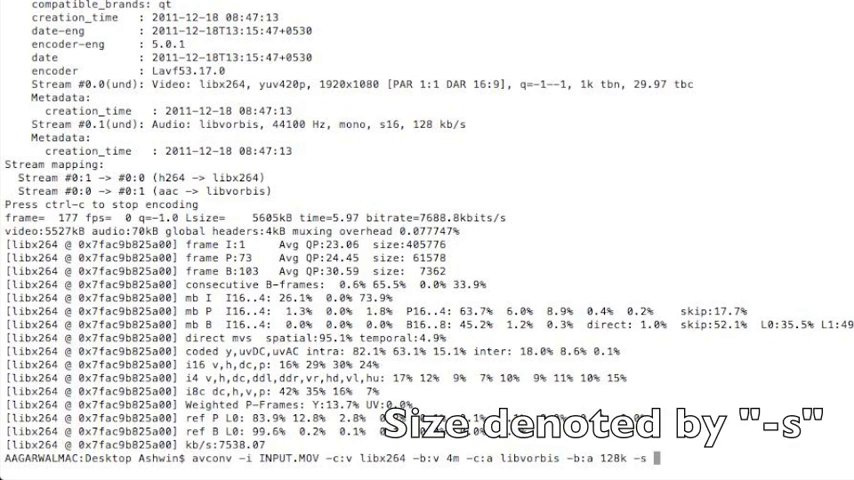
Set the output size to hd720 after trying 1920x1080 and hd1080.
text(1920x)
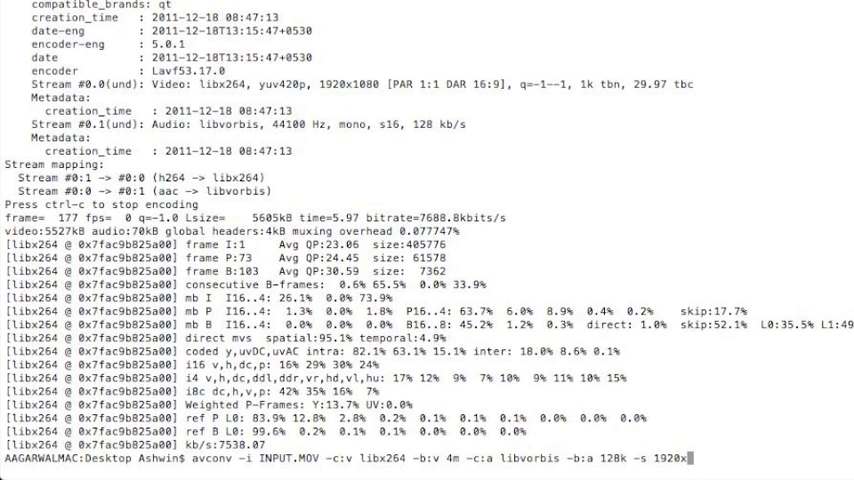
text(1080)
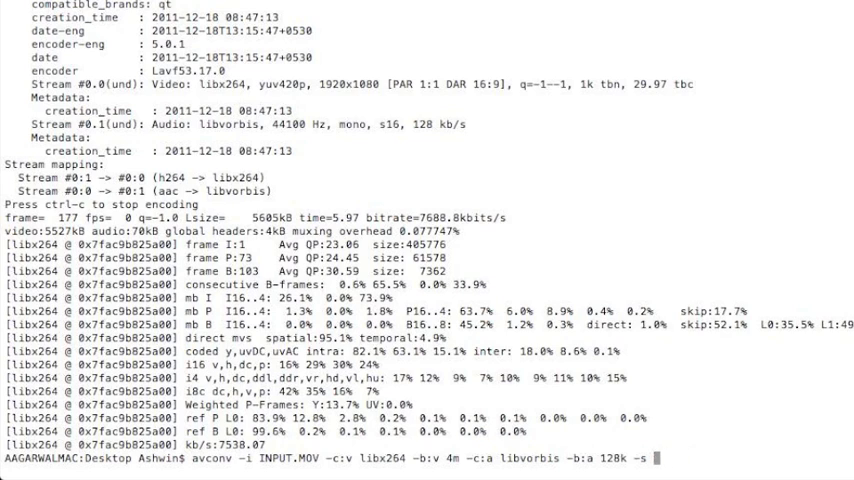
text(hd1080)
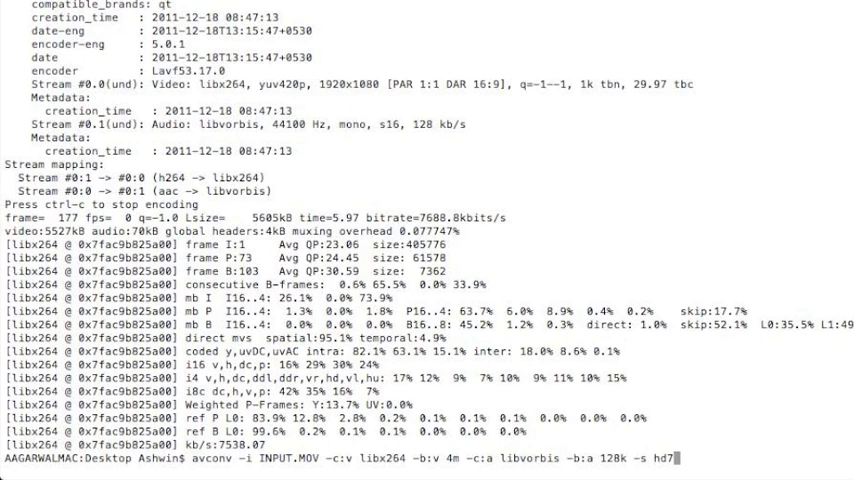
text(20)
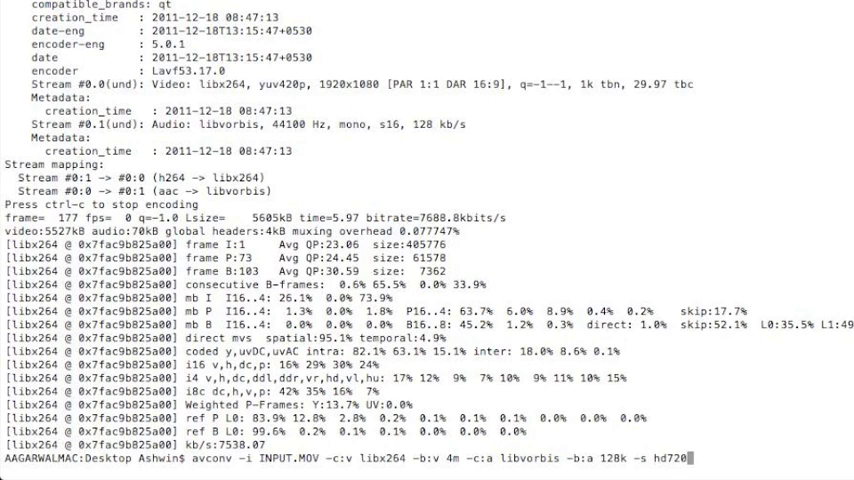
Name the output OUTPUT-NOPRESETS.MKV and run the encode.
text(OUT)
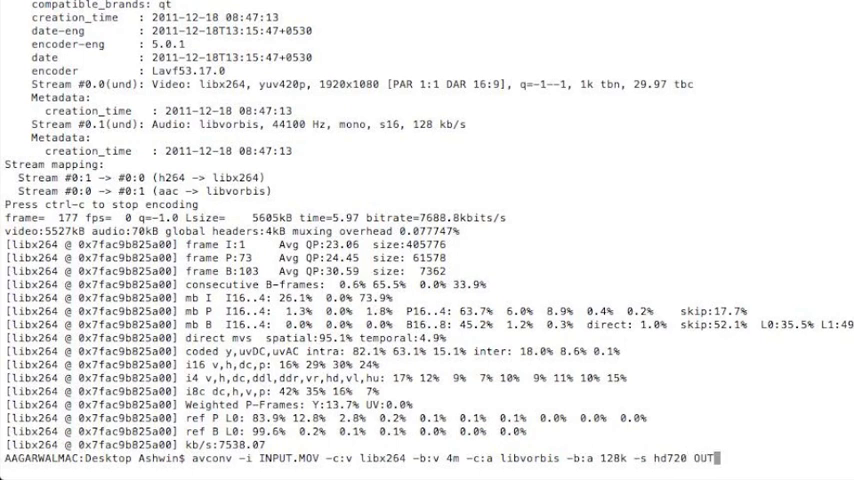
text(PUT-)
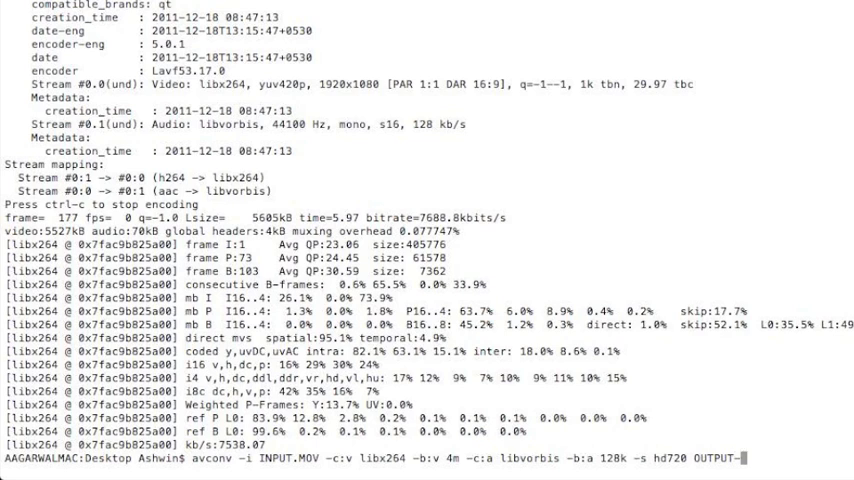
text(NOPRESETS)
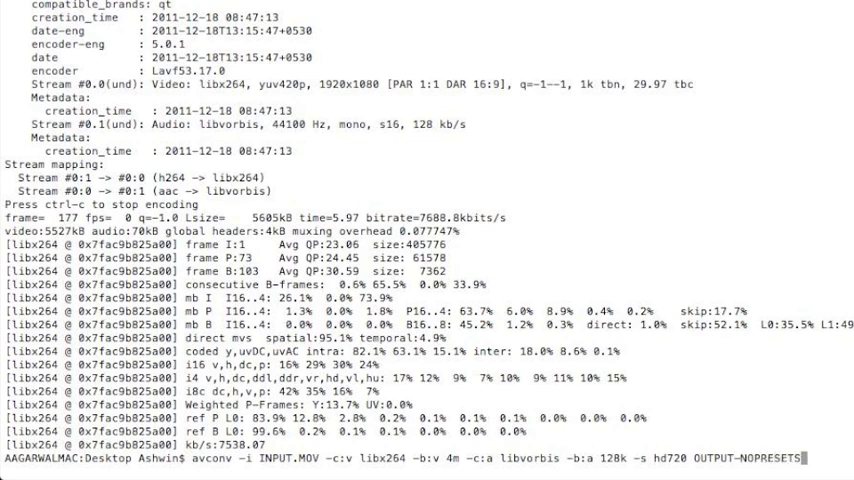
text(.MKV)
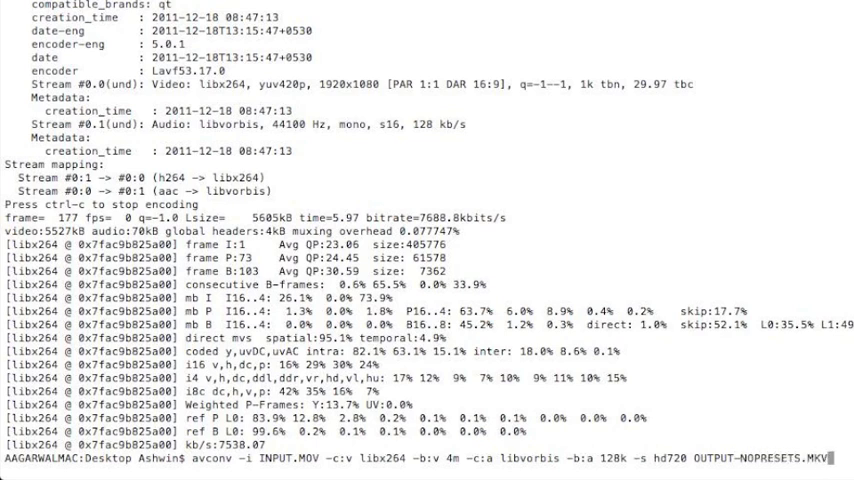
key(Return)
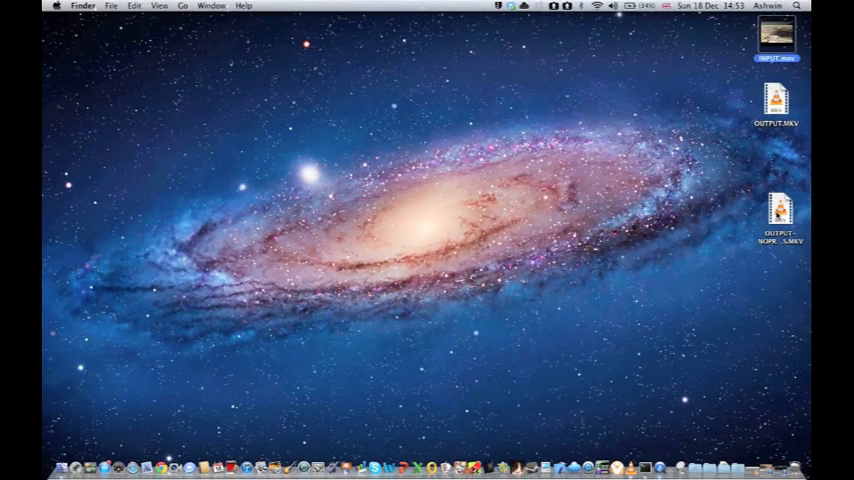
right_click(782, 210)
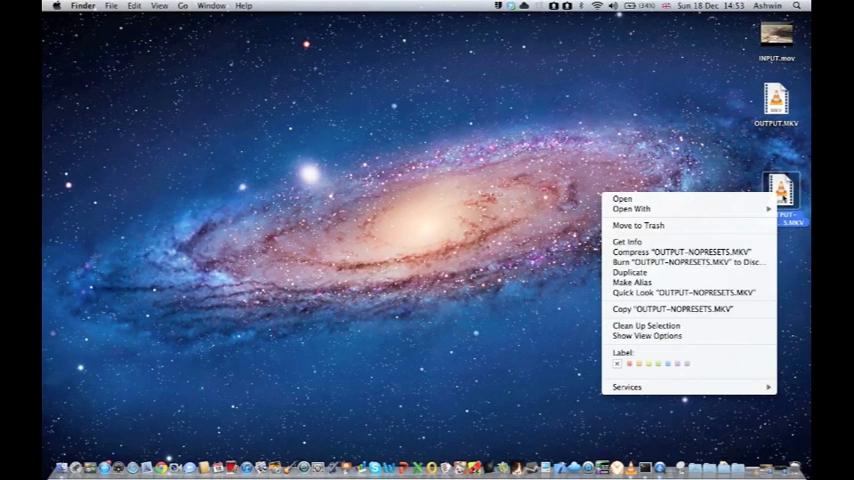
click(626, 242)
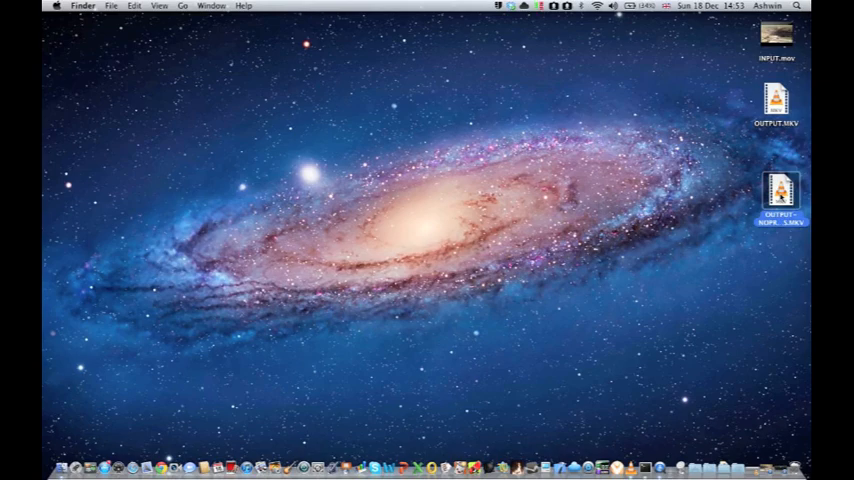
double_click(780, 190)
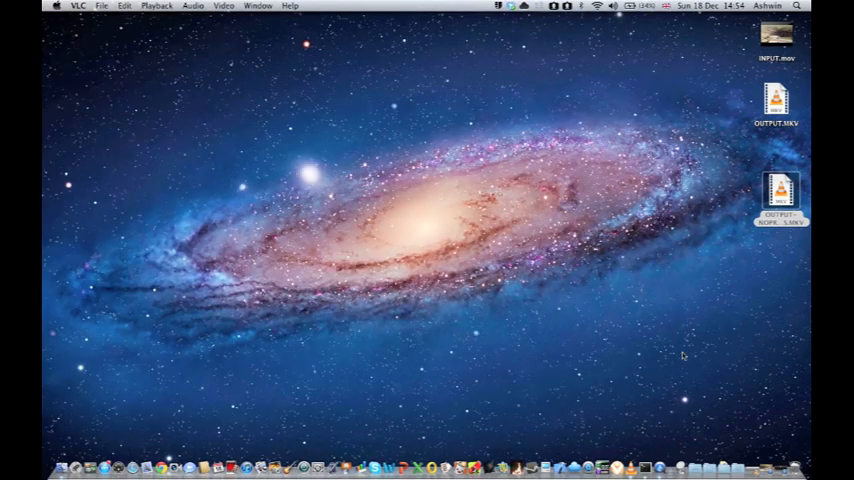
mouse_move(692, 272)
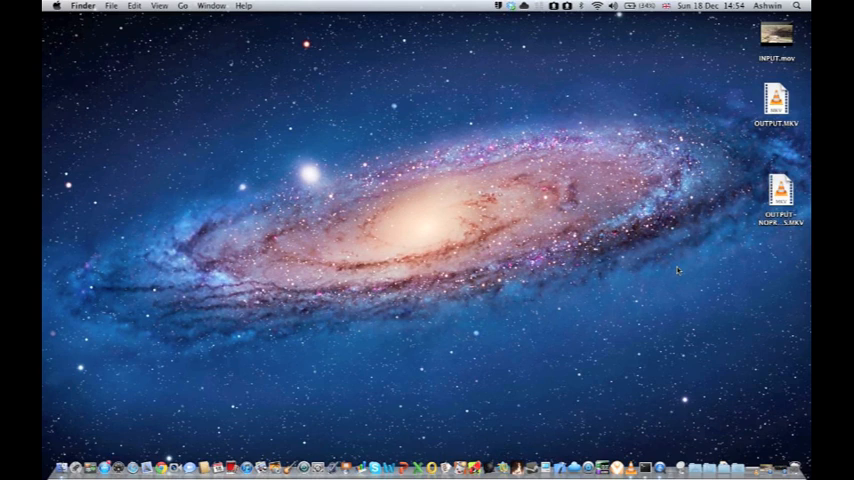
mouse_move(616, 212)
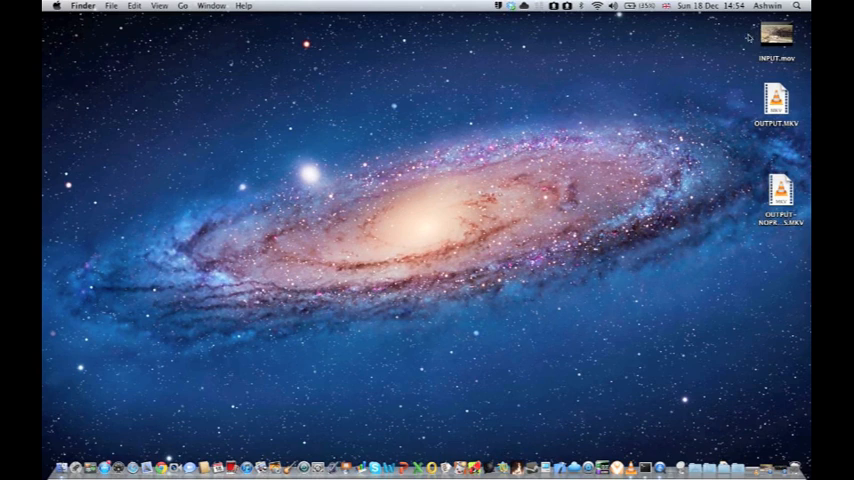
mouse_move(608, 120)
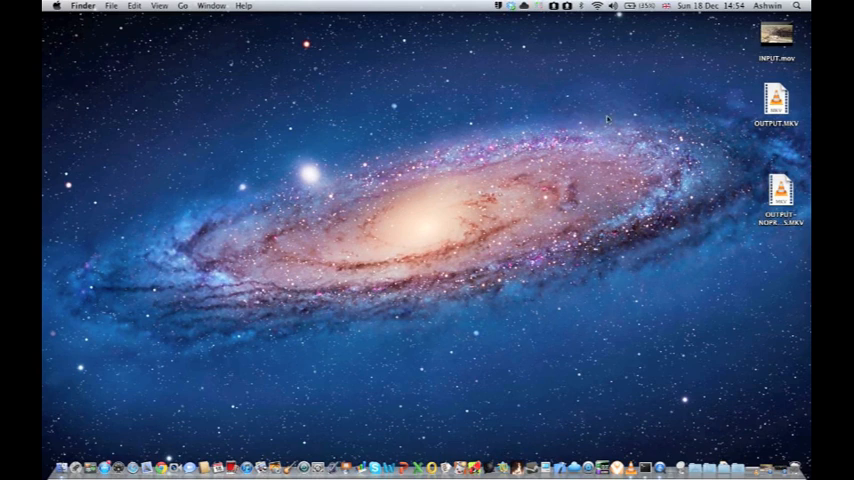